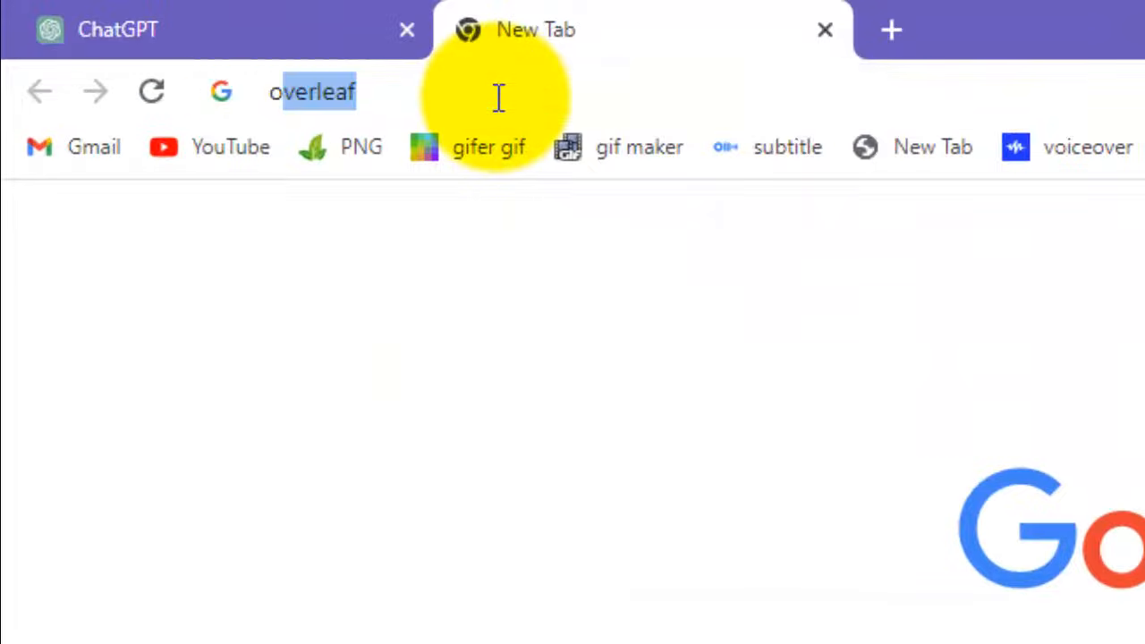
Search Google for 'overleaf' and go to the Overleaf, Online LaTeX Editor site
key("Return")
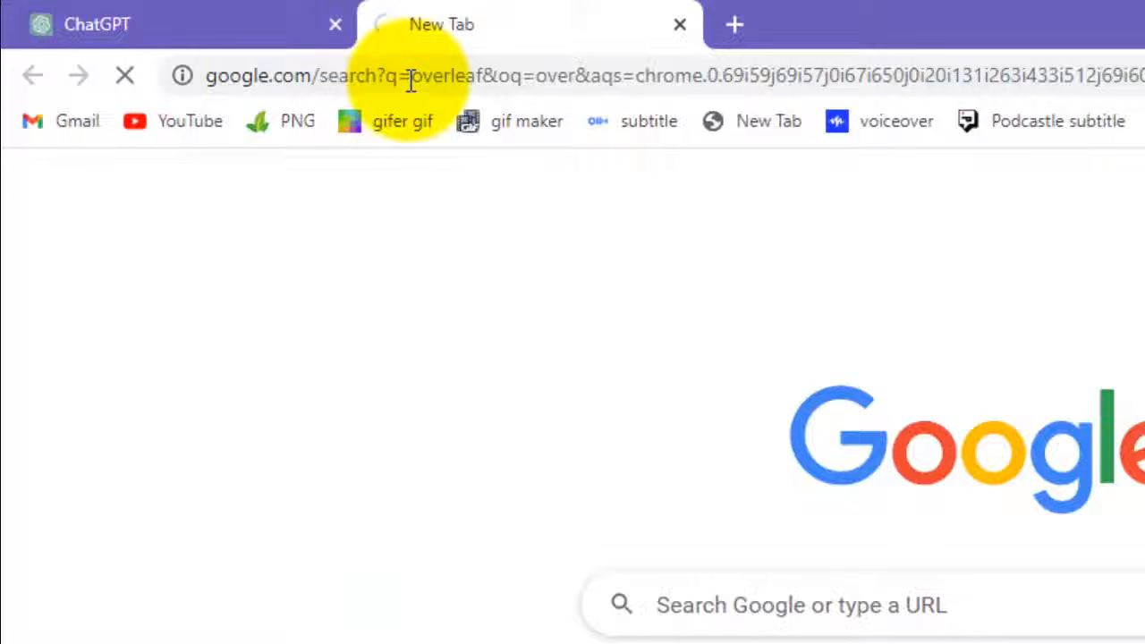
key("Return")
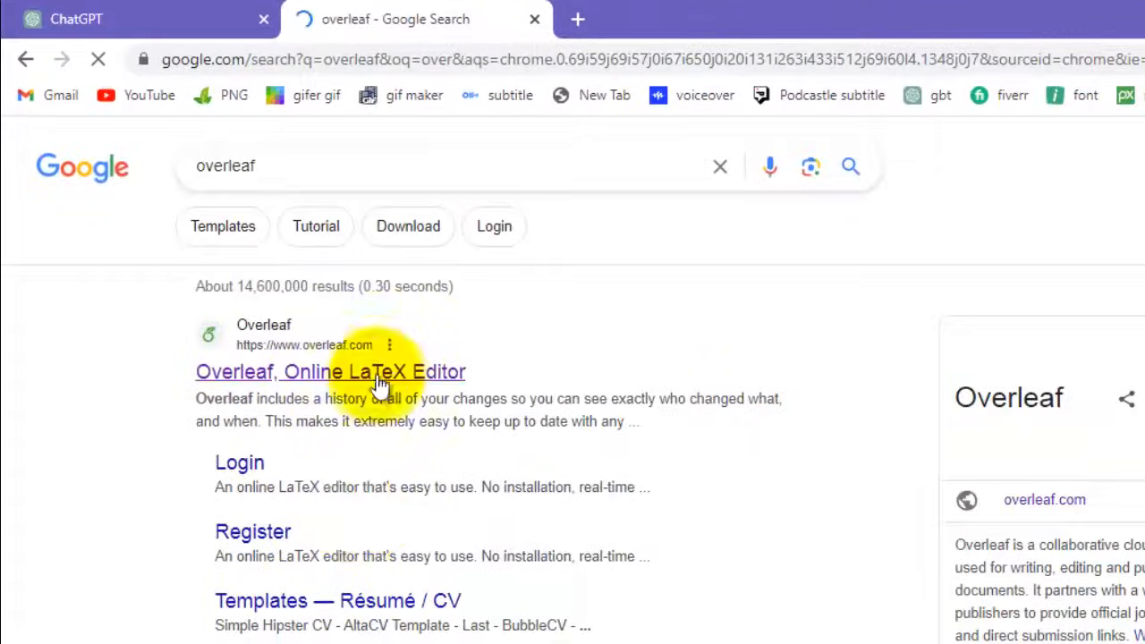
left_click(331, 371)
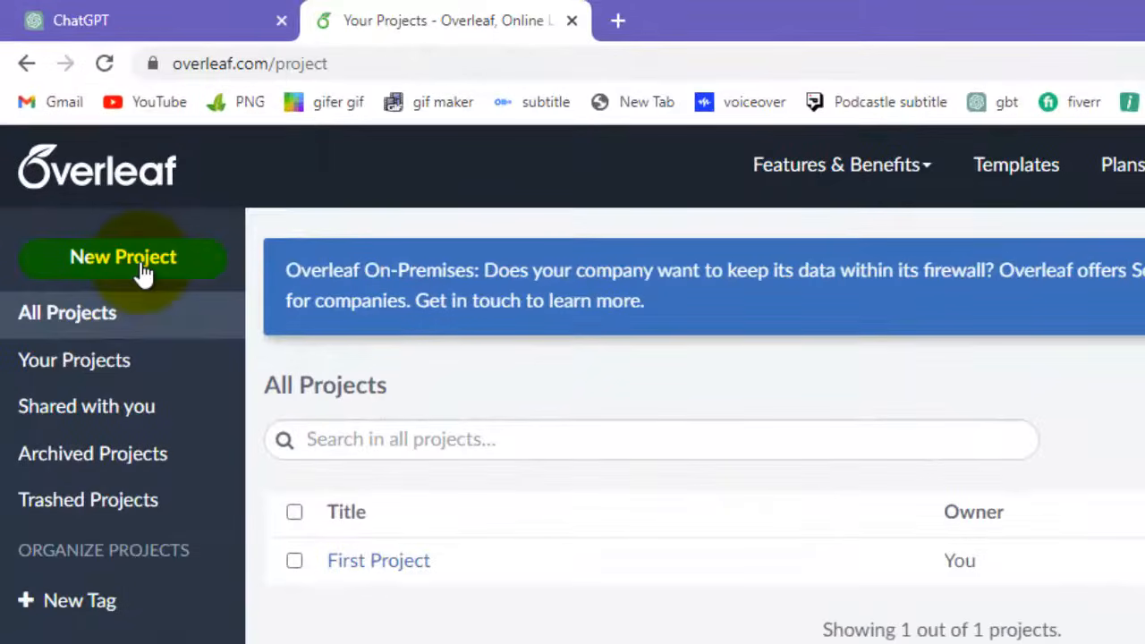
Create a new blank Overleaf project named 'Sample Document'
left_click(123, 257)
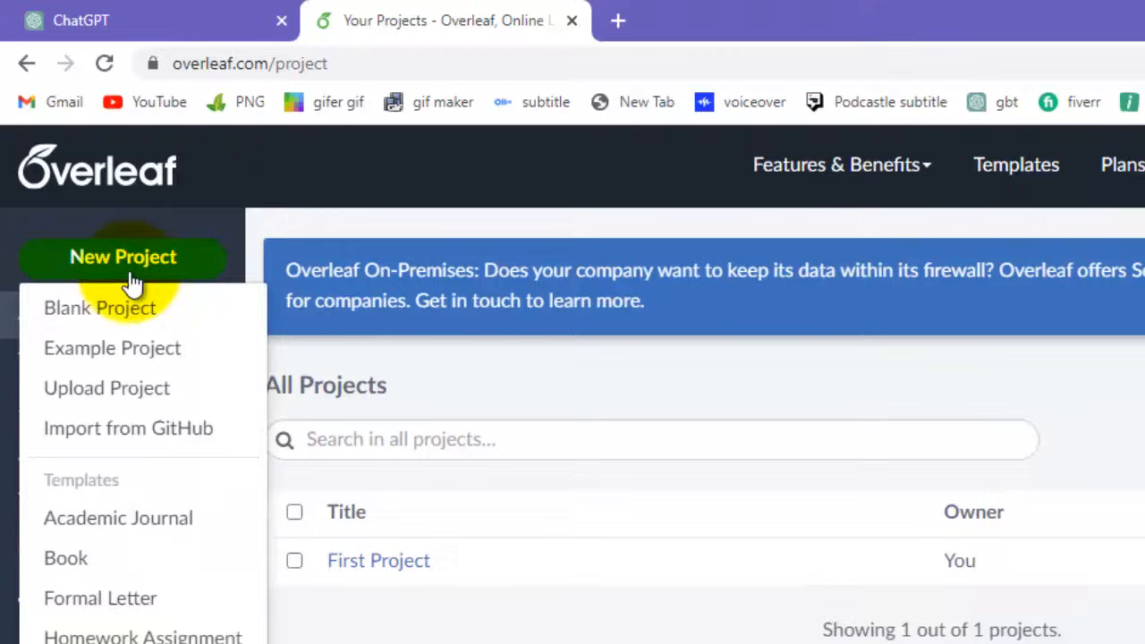
left_click(101, 308)
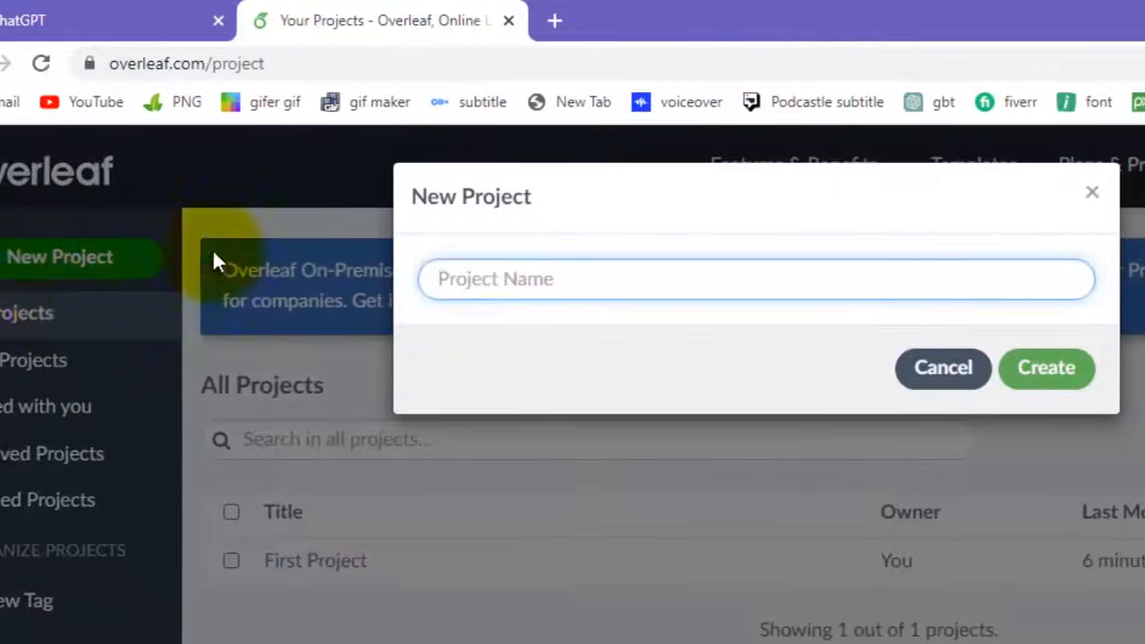
type("Sample Doc")
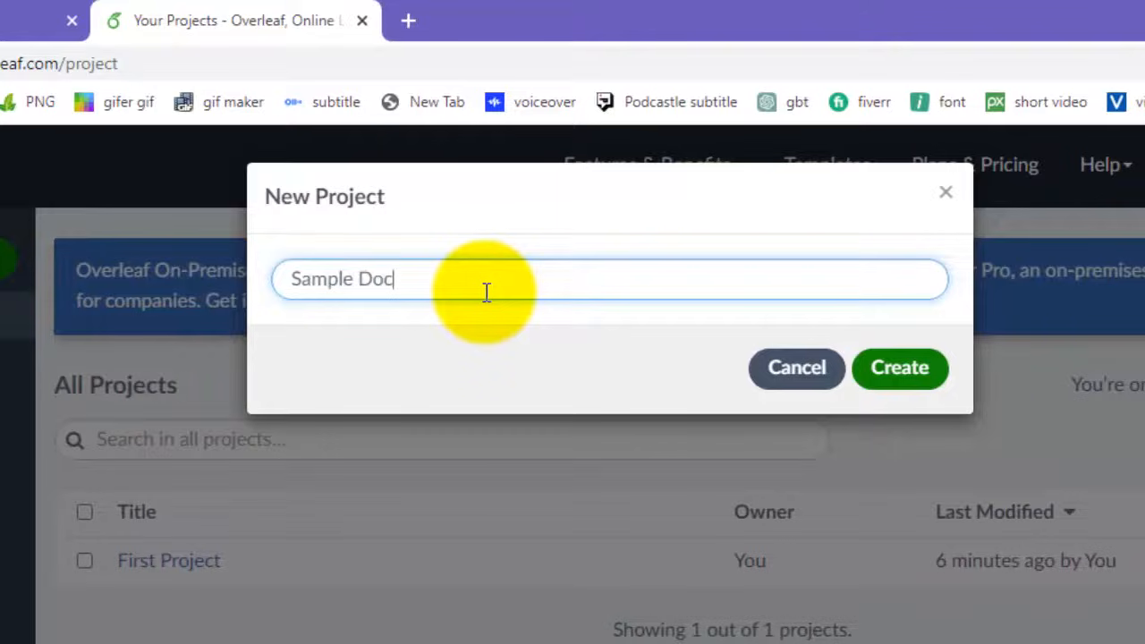
type("ument")
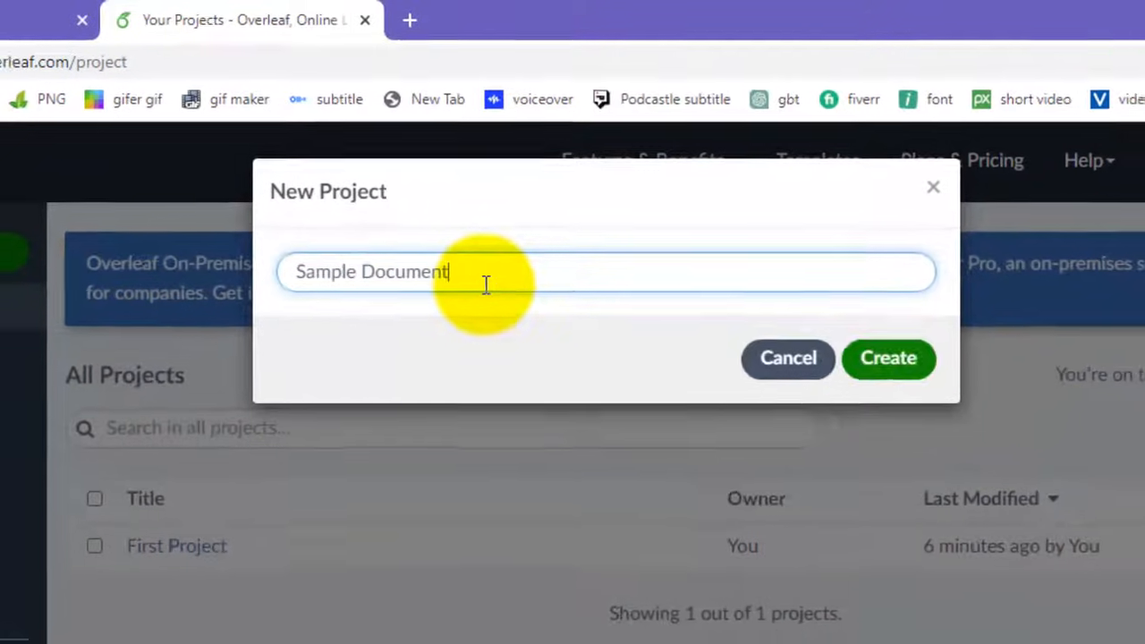
left_click(888, 358)
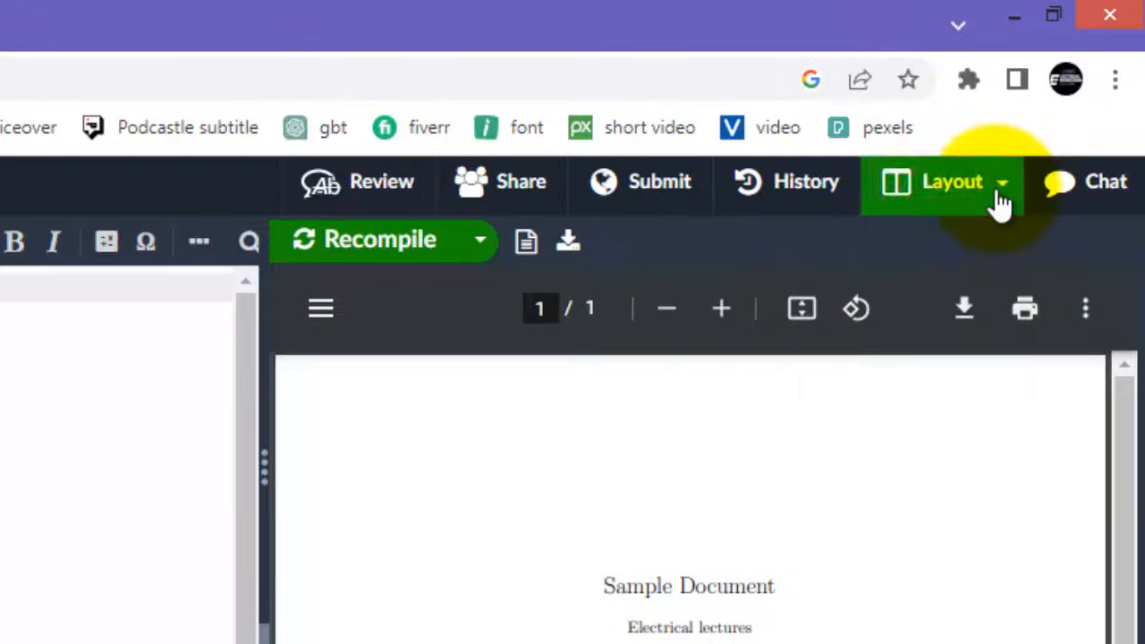
Check the Layout dropdown for the Editor & PDF arrangement
left_click(944, 182)
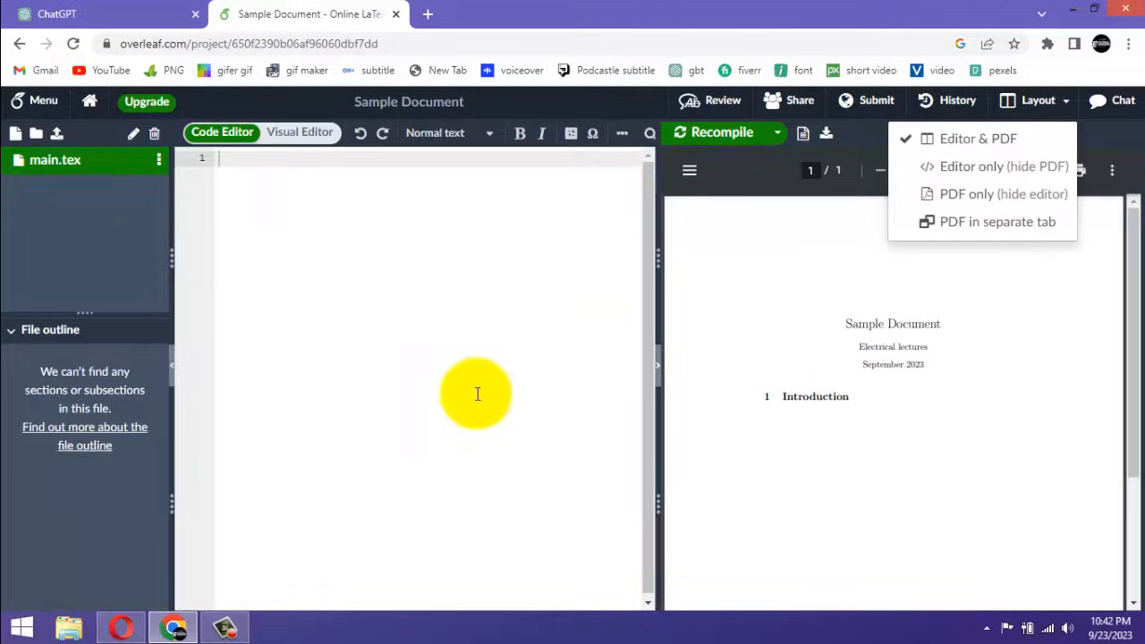
mouse_move(827, 488)
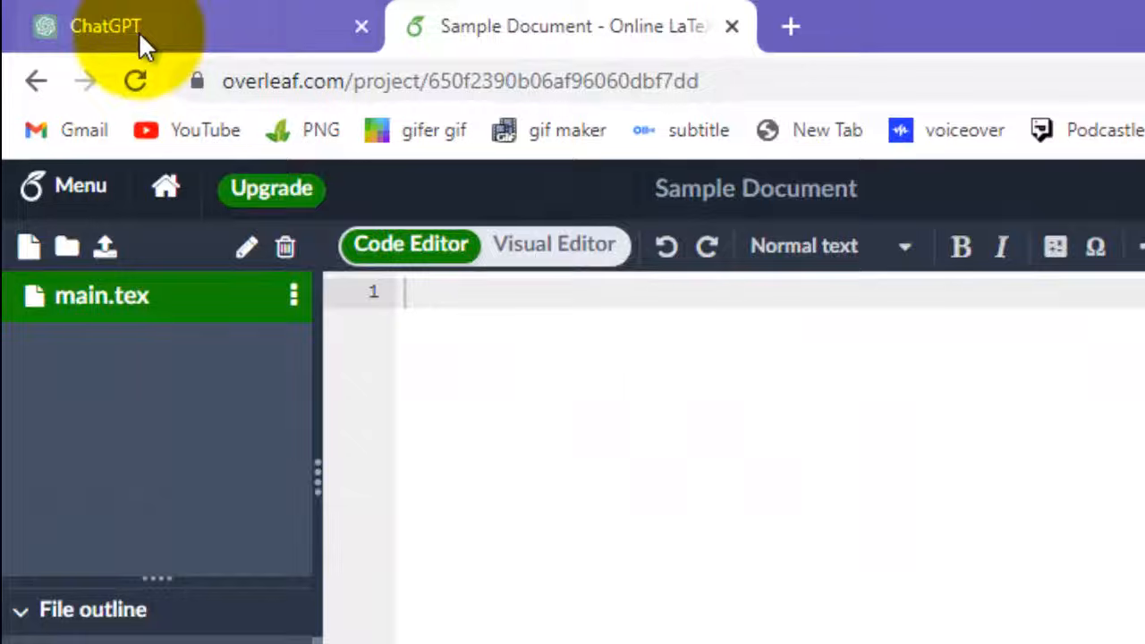
Ask ChatGPT to 'create sample document in overleaf'
left_click(106, 25)
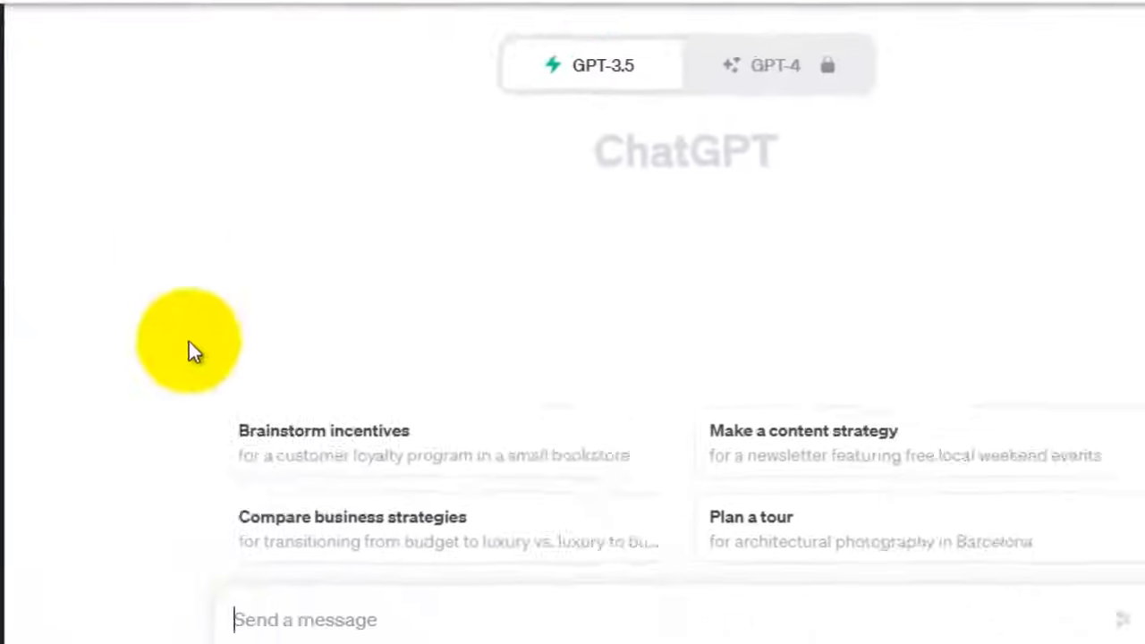
type("c")
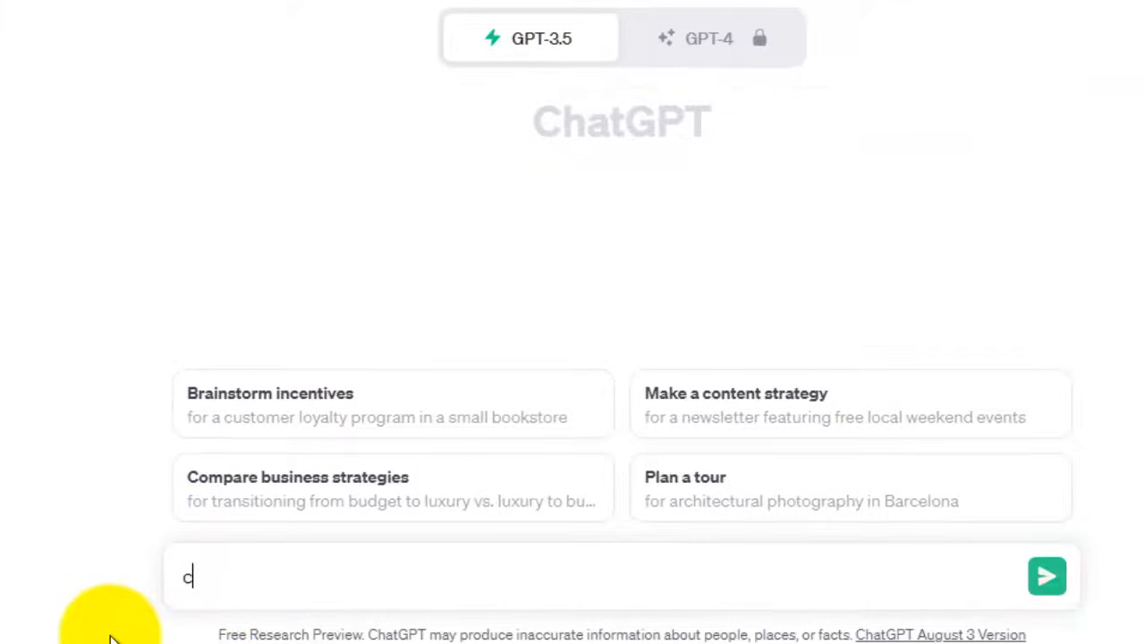
type("reate sampel")
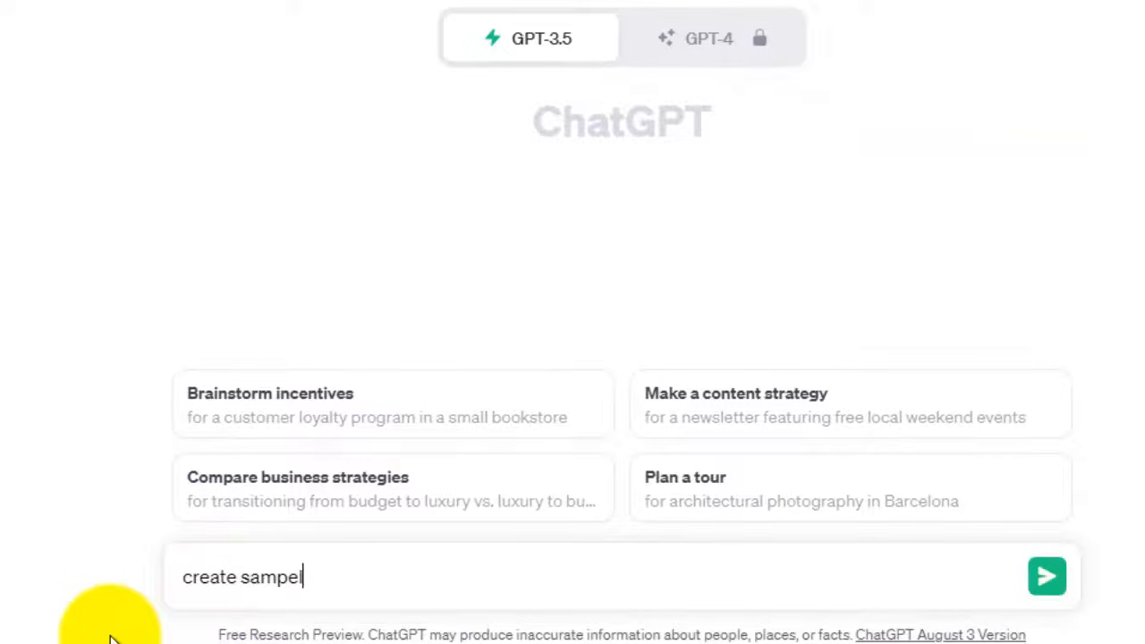
type("le doc")
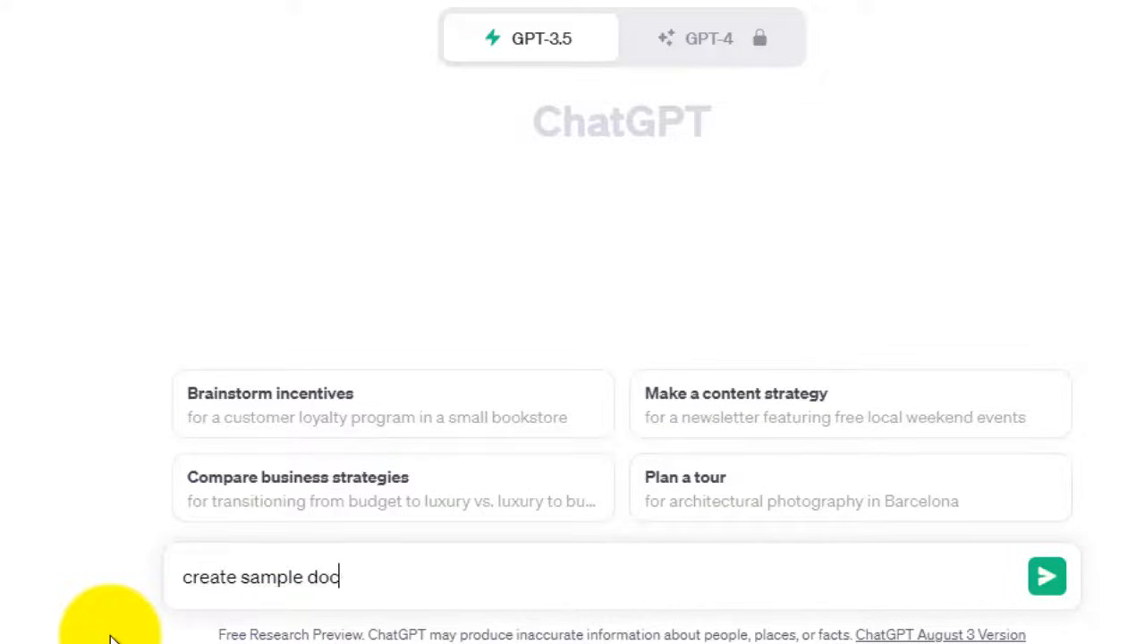
type("ument in")
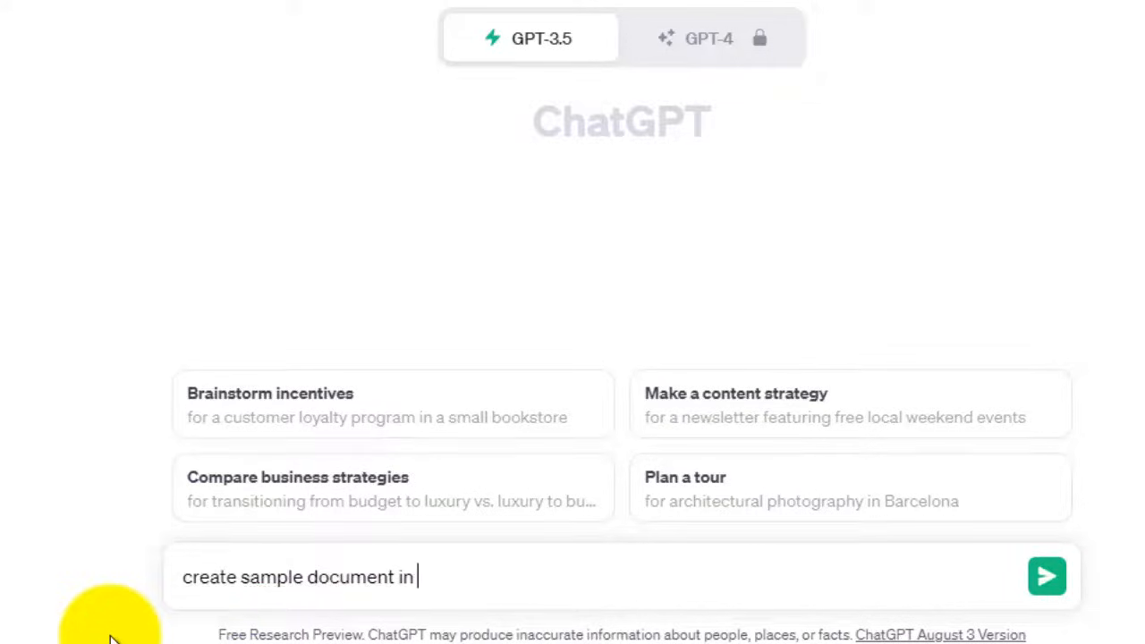
type("overleaf")
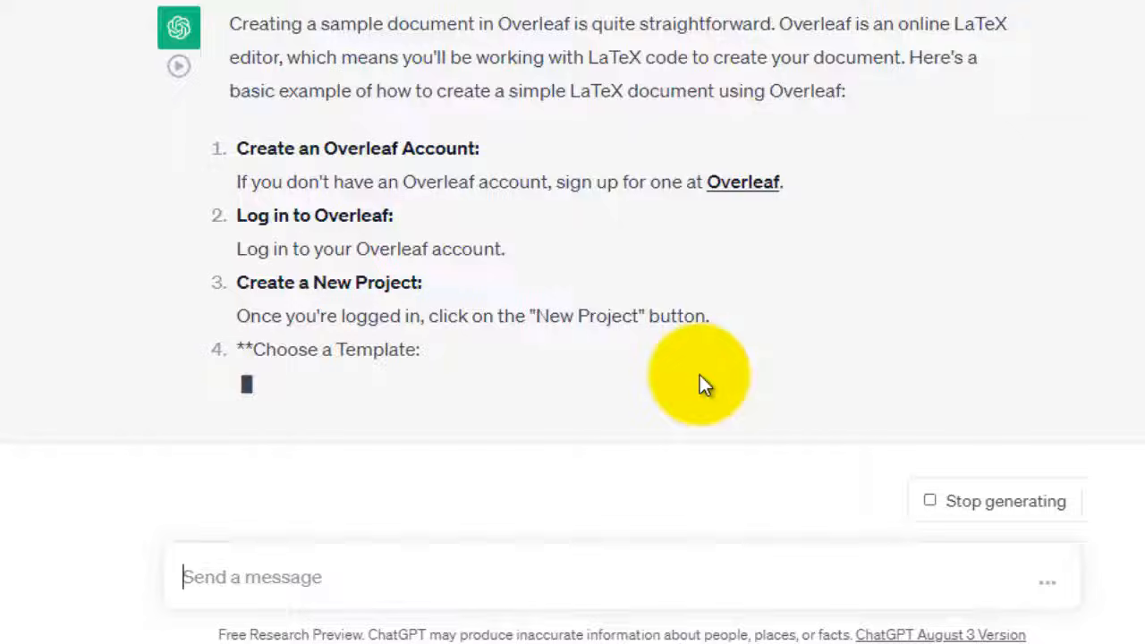
Select and copy ChatGPT's complete sample LaTeX document code block
scroll("down", 3)
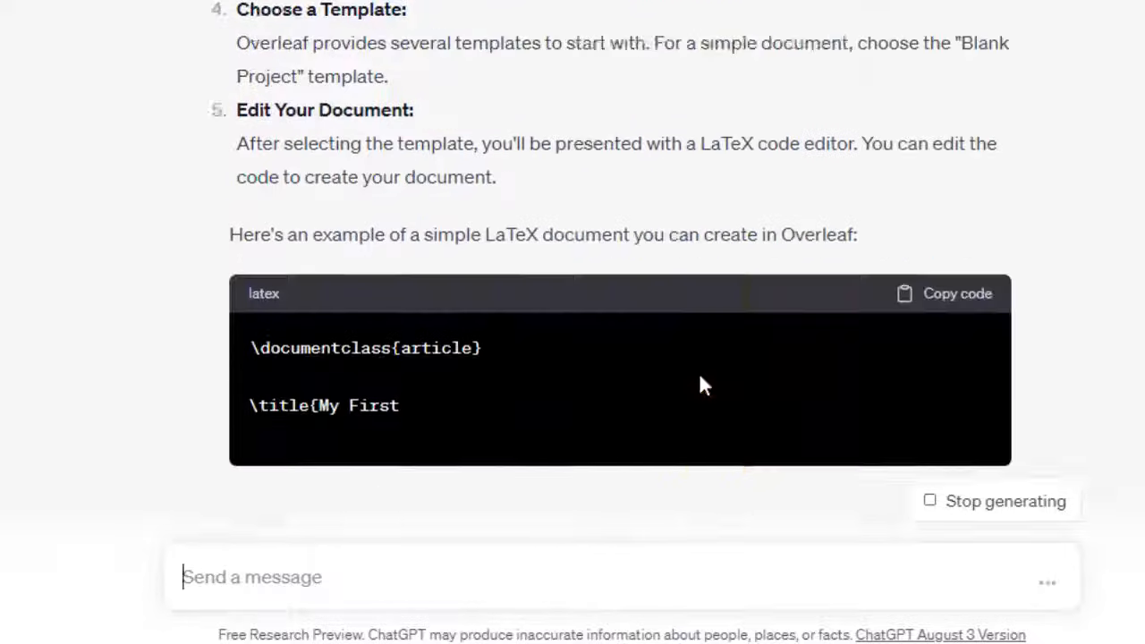
scroll("down", 3)
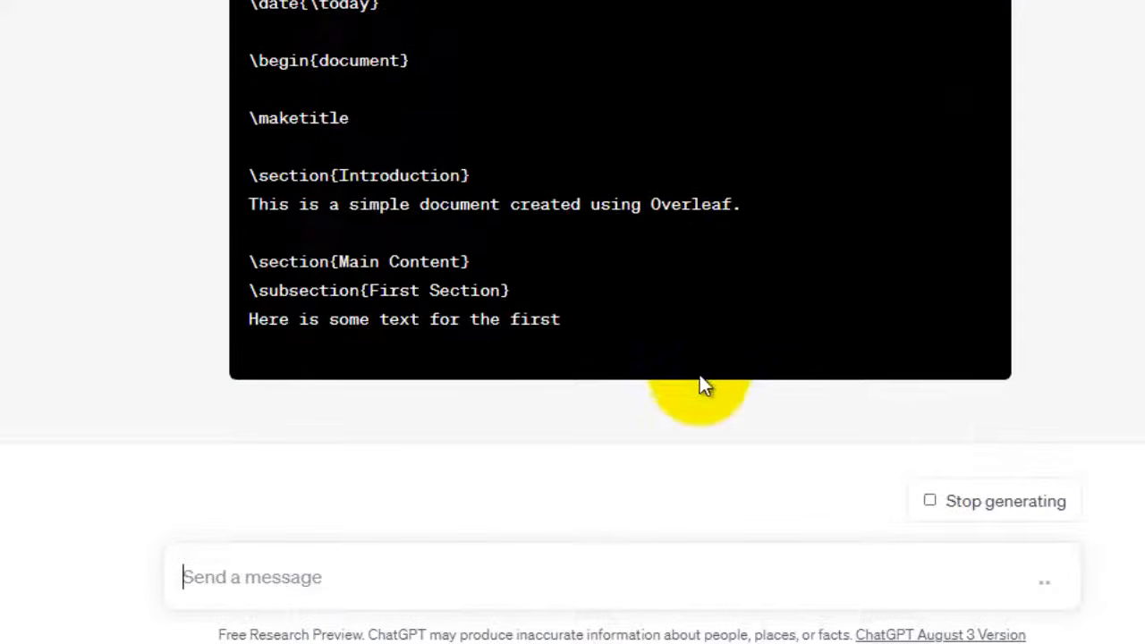
scroll("down", 3)
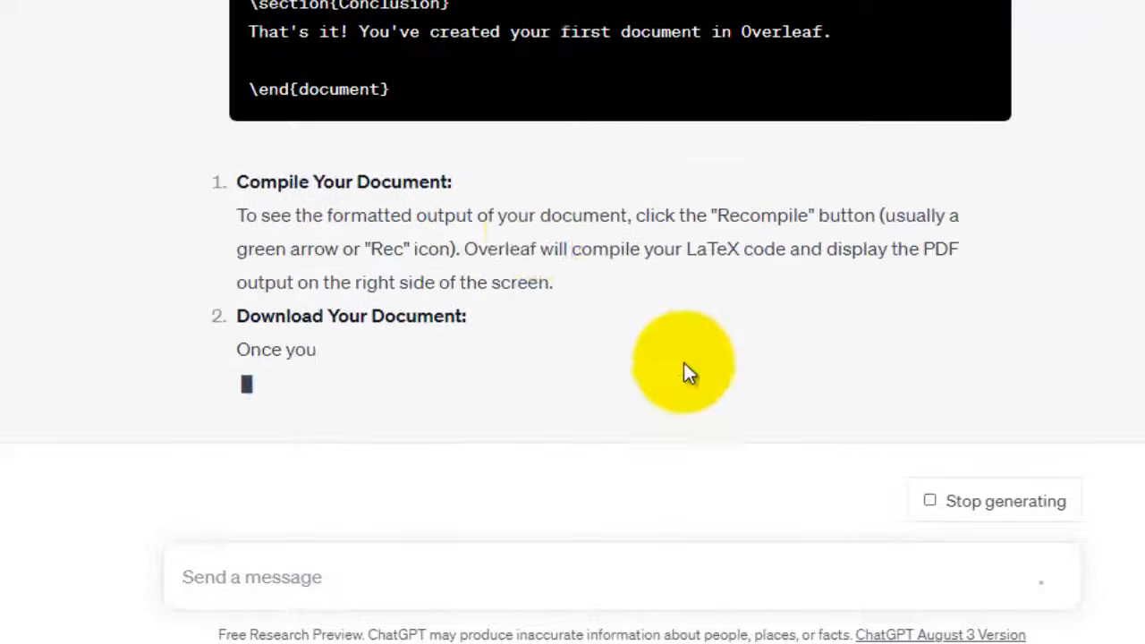
scroll("up", 3)
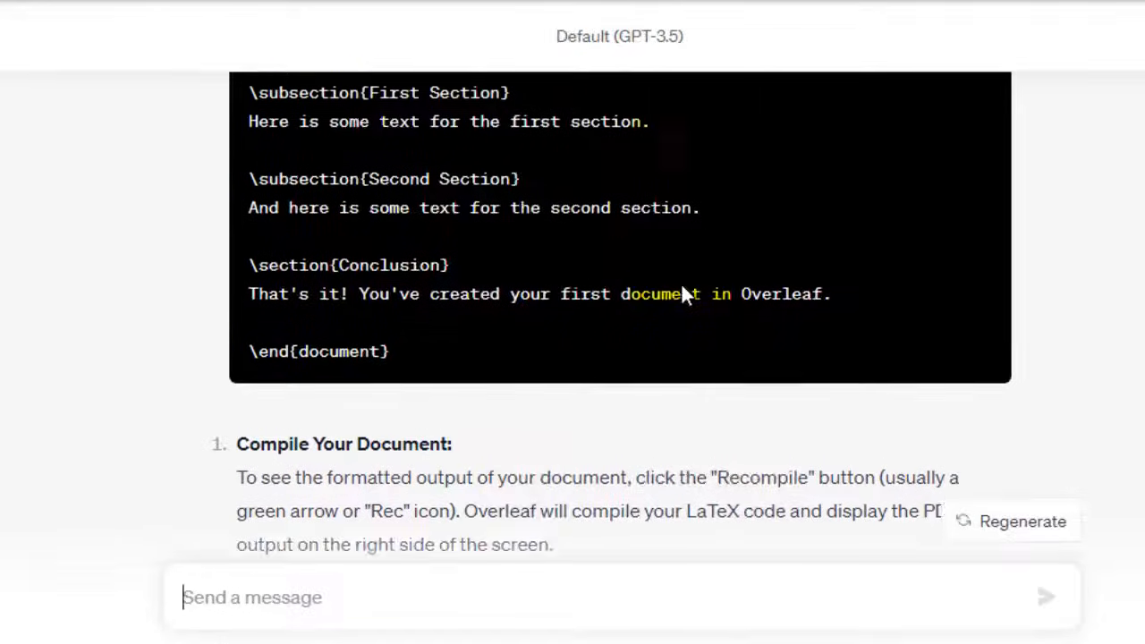
scroll("up", 3)
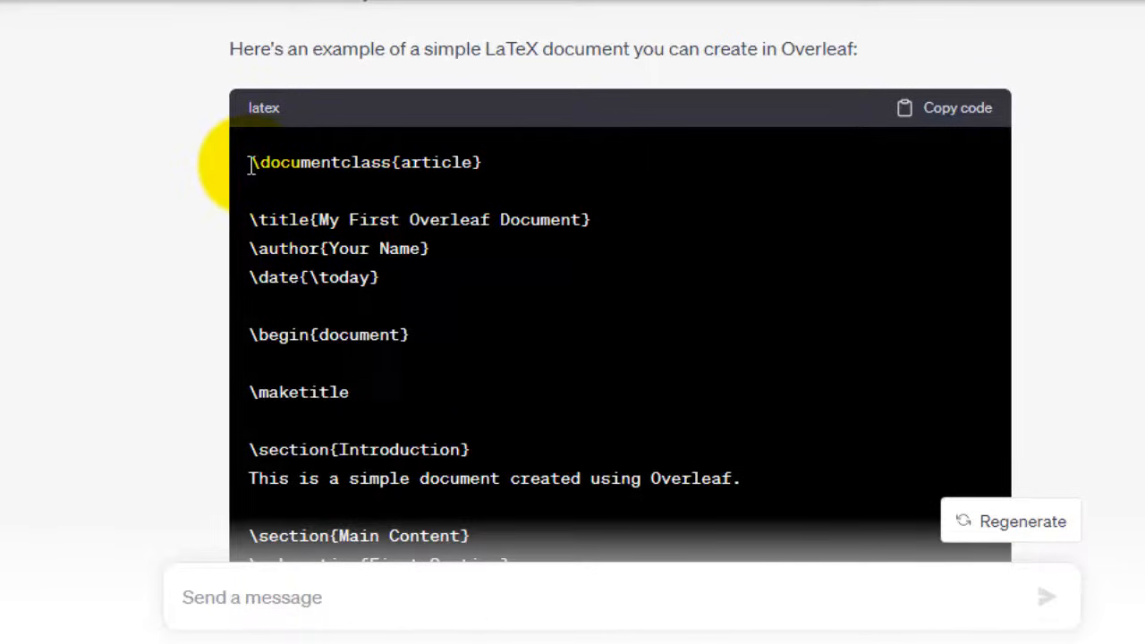
left_click_drag(251, 162, 349, 391)
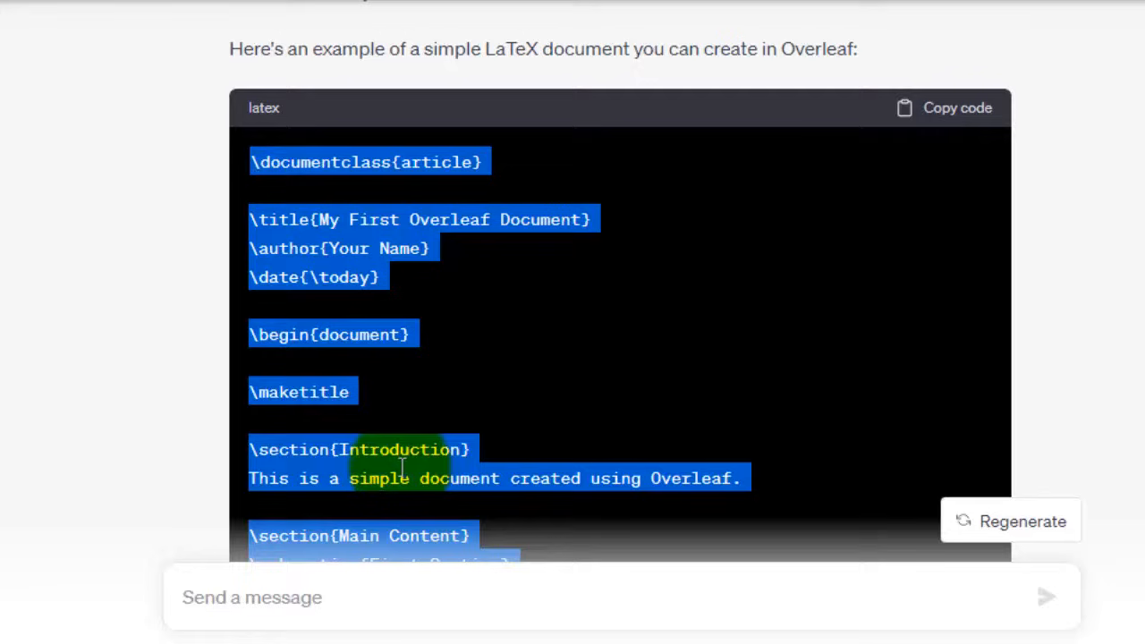
right_click(403, 477)
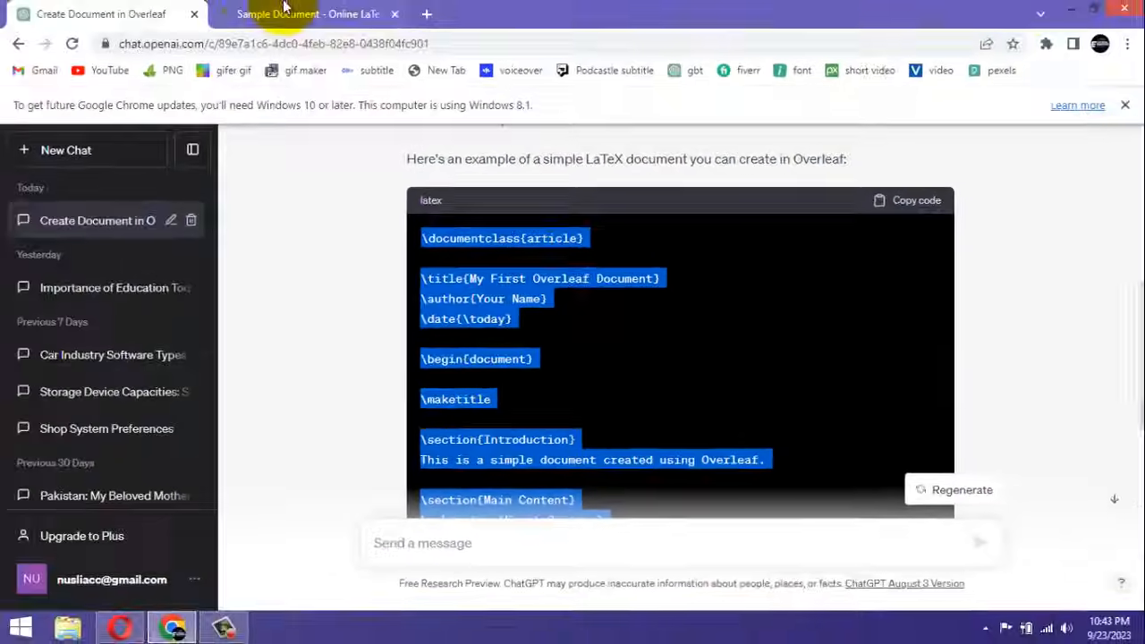
Paste the copied LaTeX into Sample Document's empty main.tex and review it
left_click(306, 13)
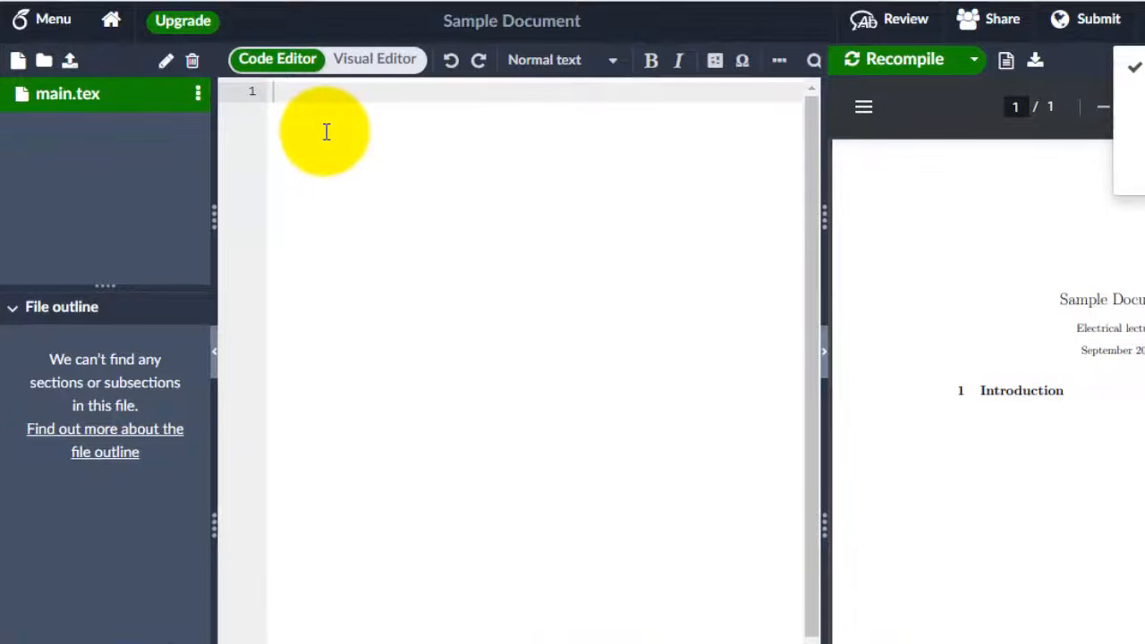
right_click(327, 132)
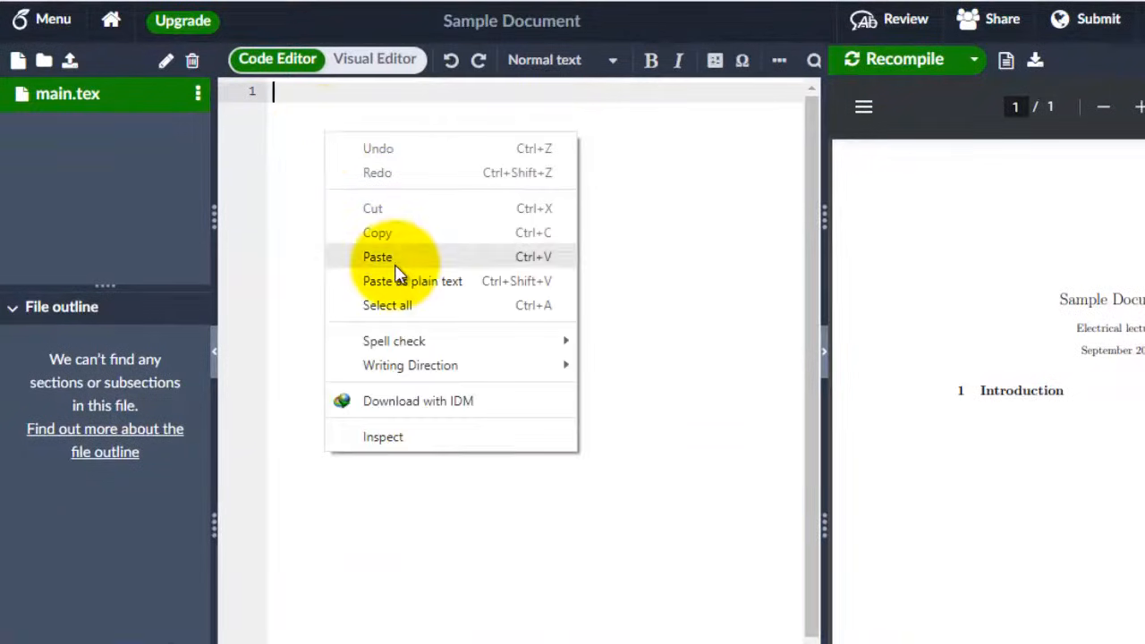
left_click(377, 256)
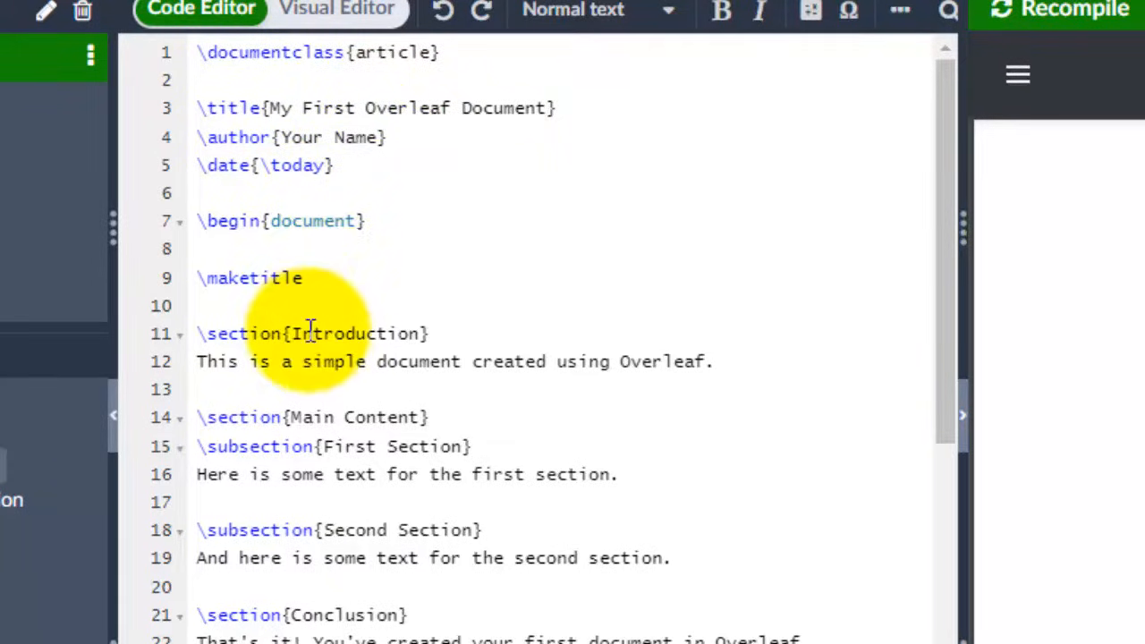
scroll("down", 3)
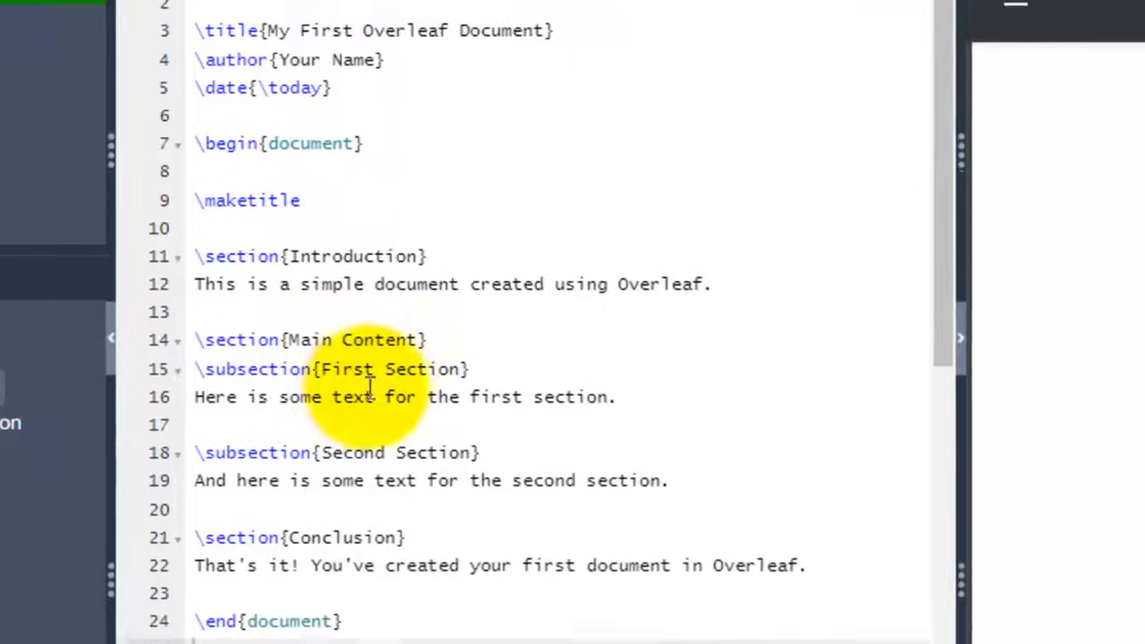
scroll("down", 3)
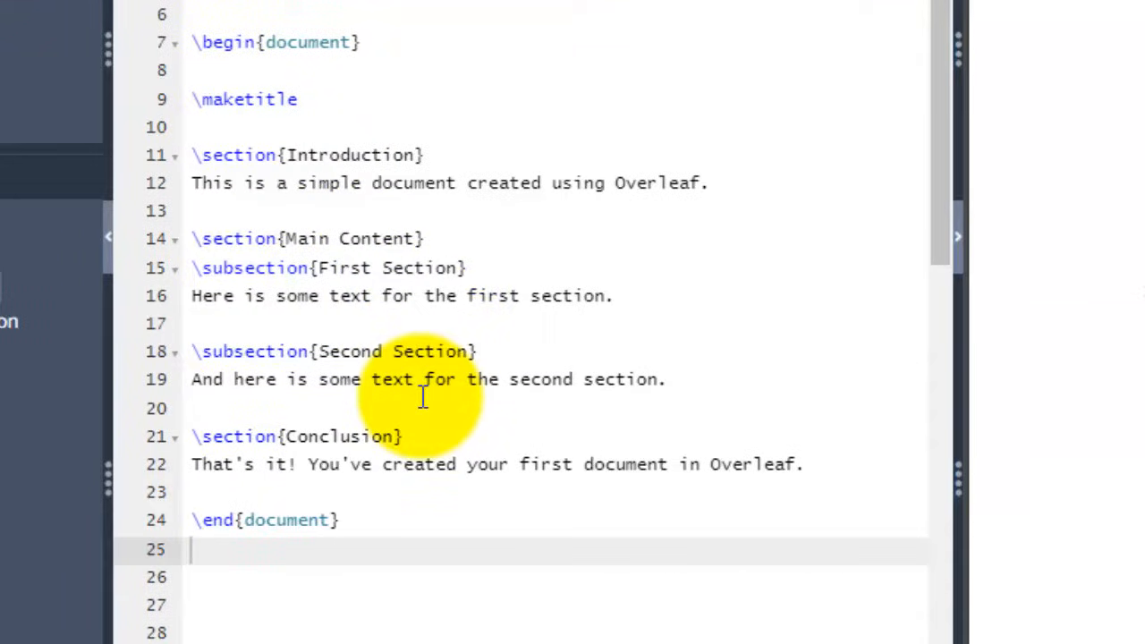
left_click(637, 19)
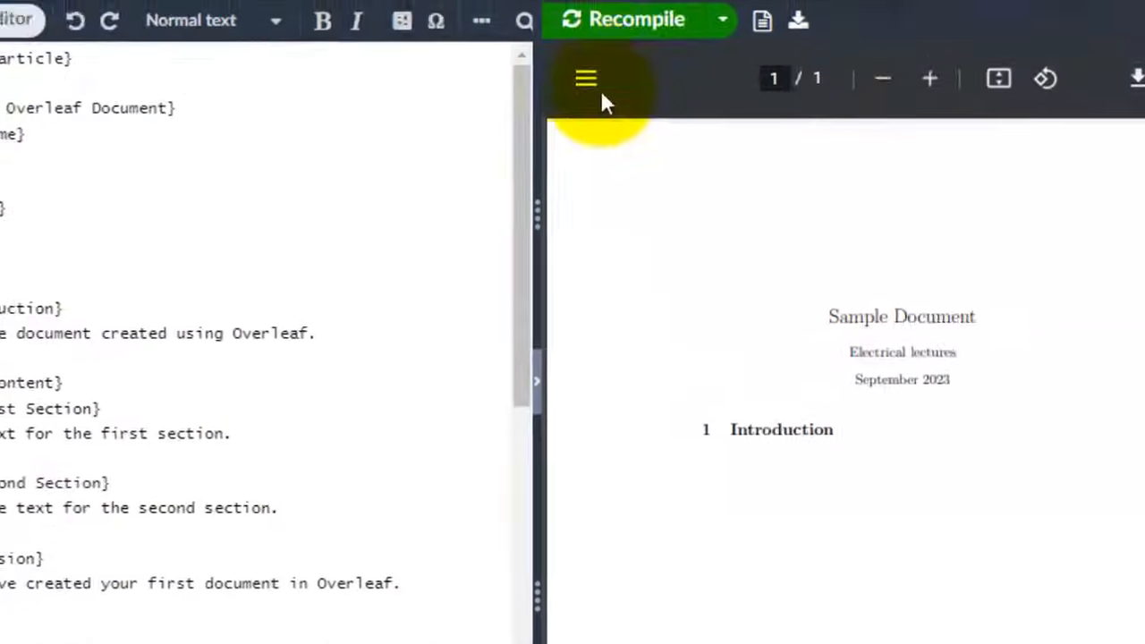
Recompile to render 'My First Overleaf Document' with Introduction, Main Content and Conclusion
left_click(637, 19)
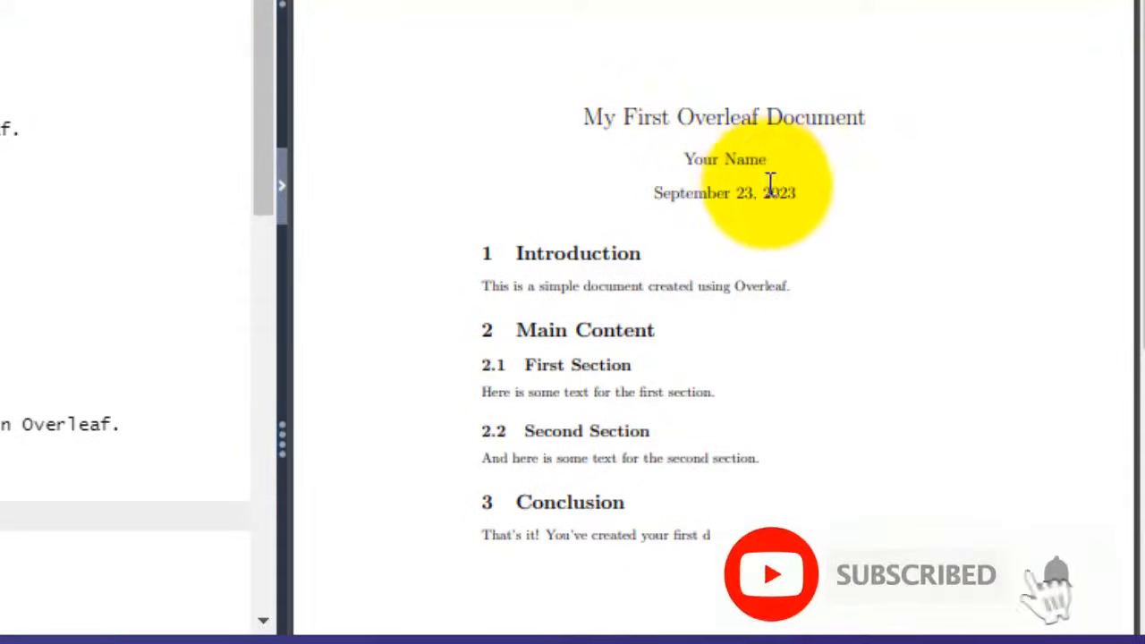
mouse_move(1100, 295)
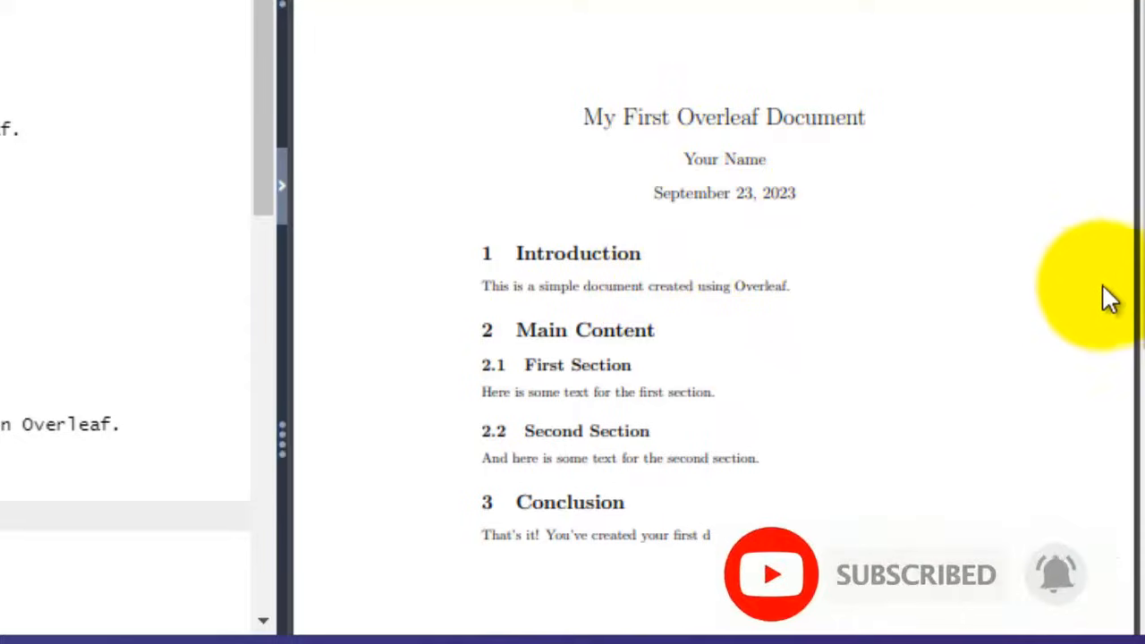
mouse_move(1033, 278)
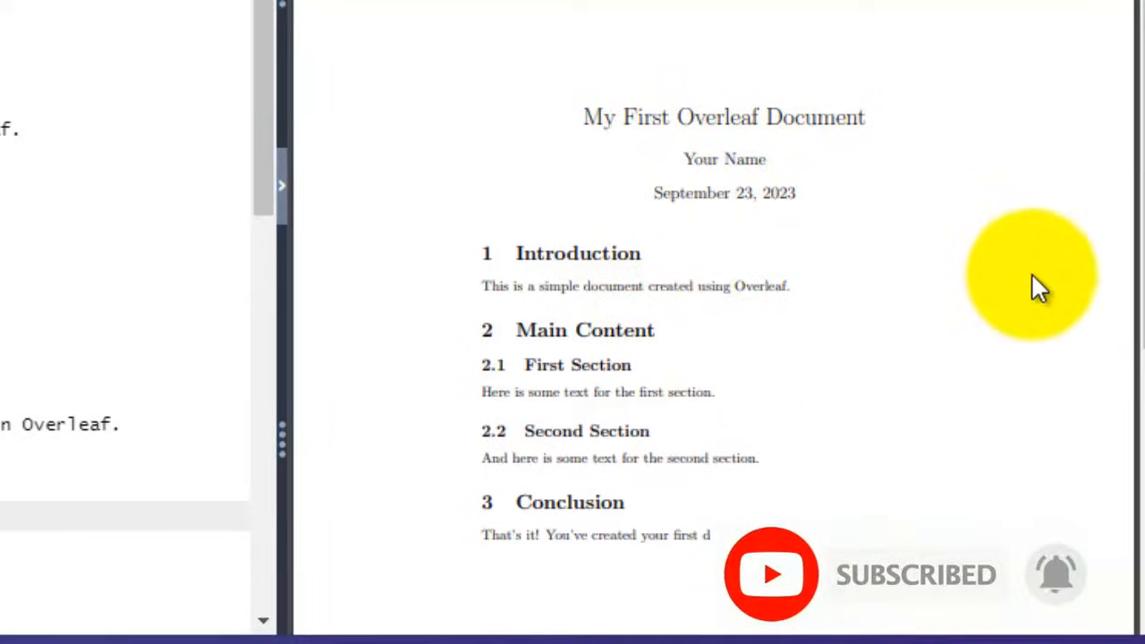